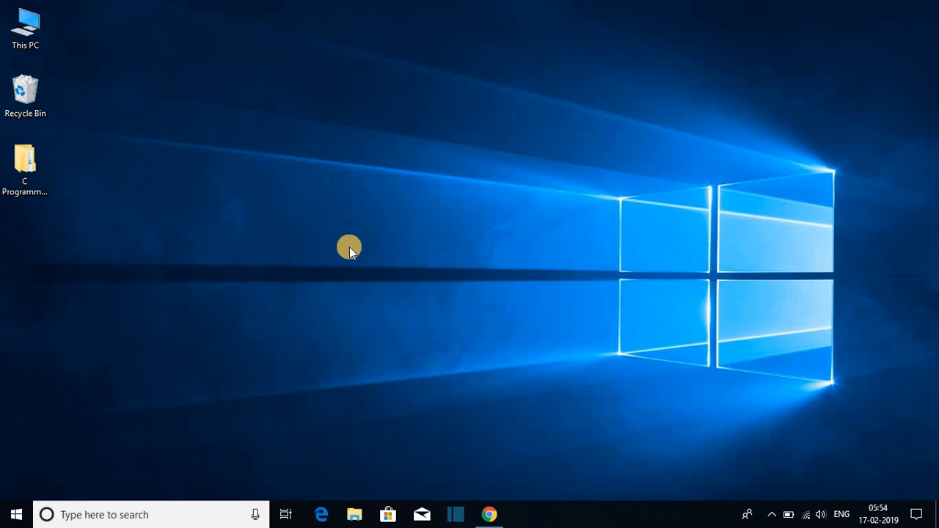
mouse_move(284, 223)
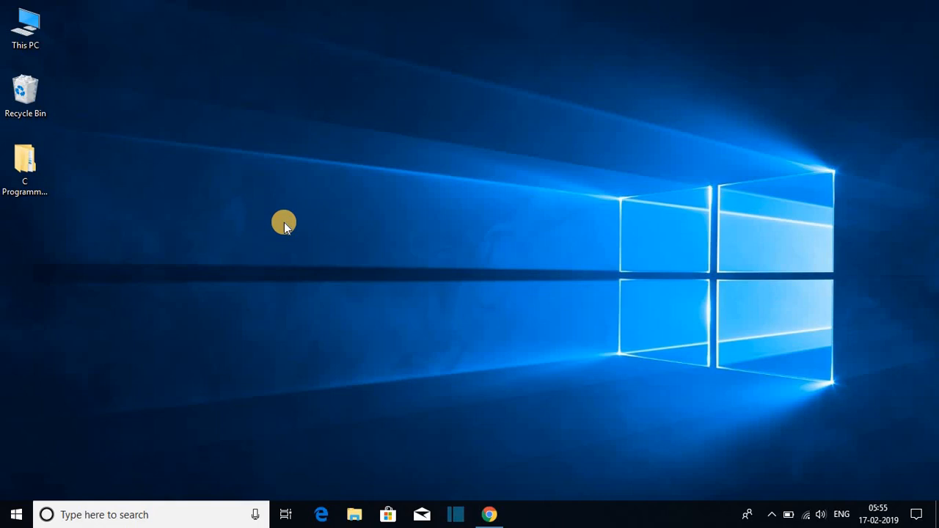
mouse_move(332, 120)
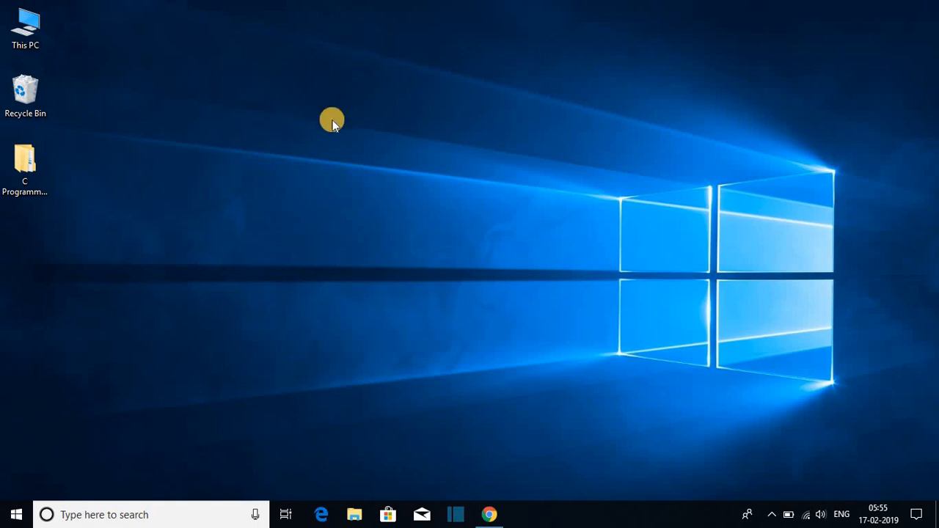
mouse_move(339, 133)
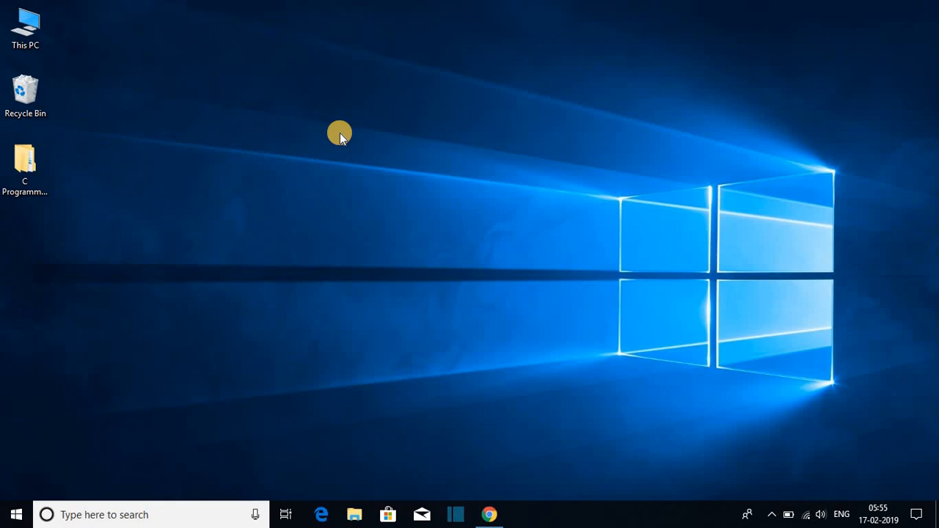
mouse_move(312, 185)
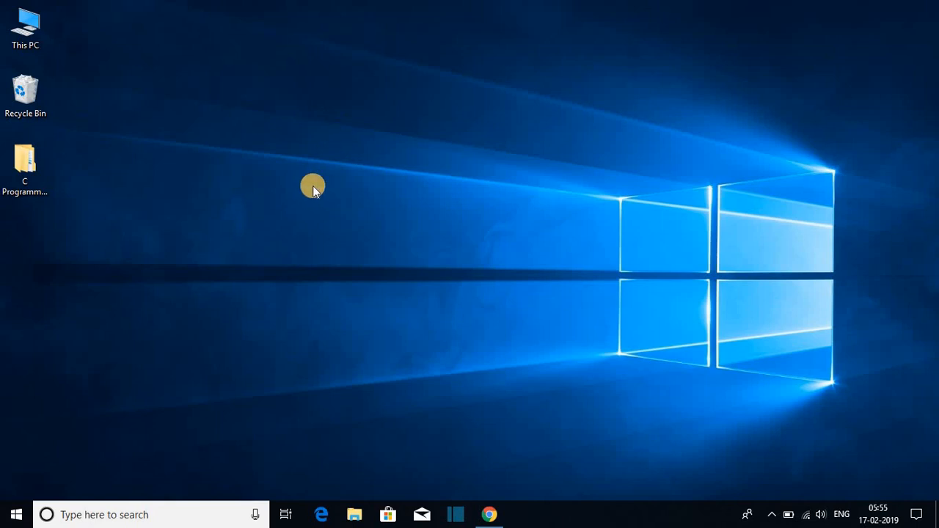
Create a desktop folder named 'thecoderworld' via New > Folder and open it.
right_click(311, 185)
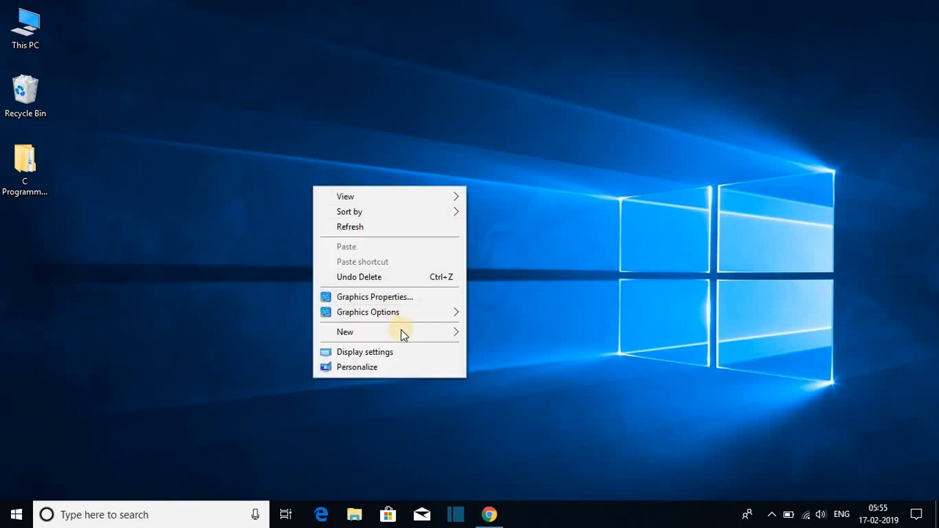
click(345, 332)
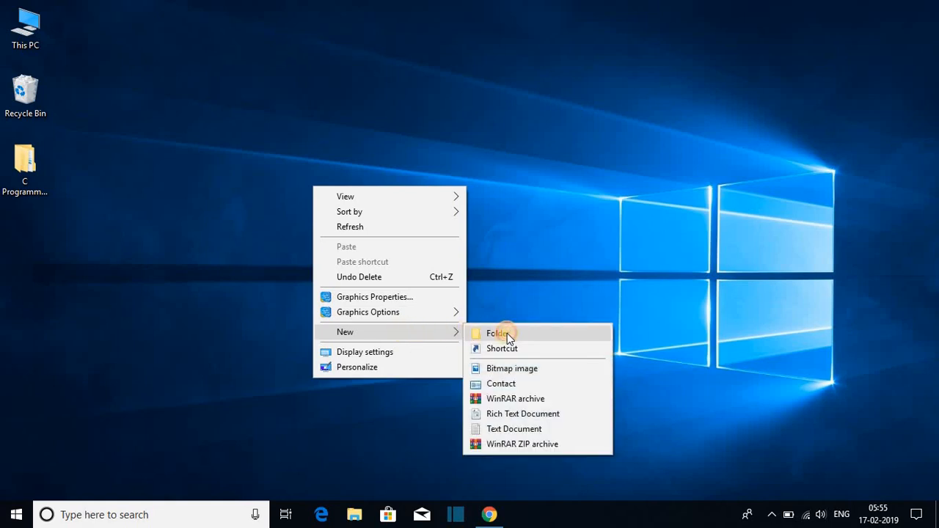
click(498, 333)
text(thecoderworld)
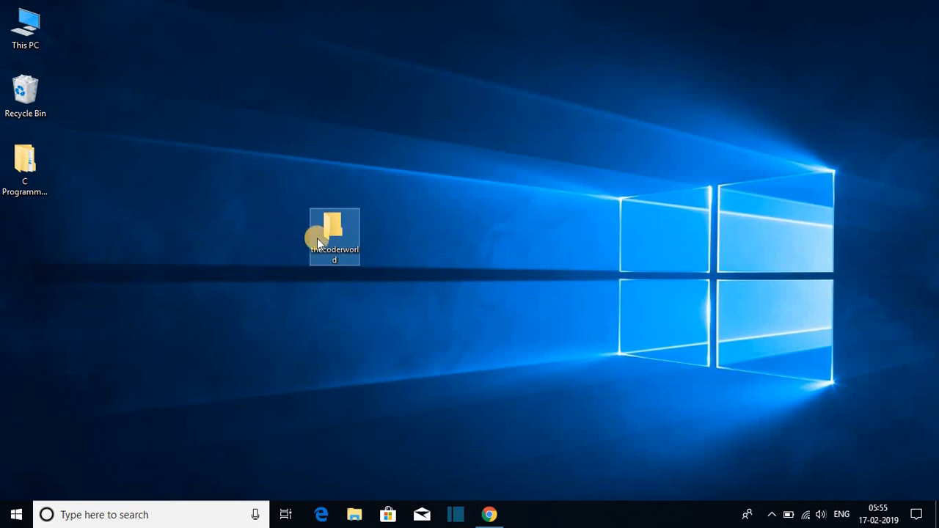
double_click(334, 231)
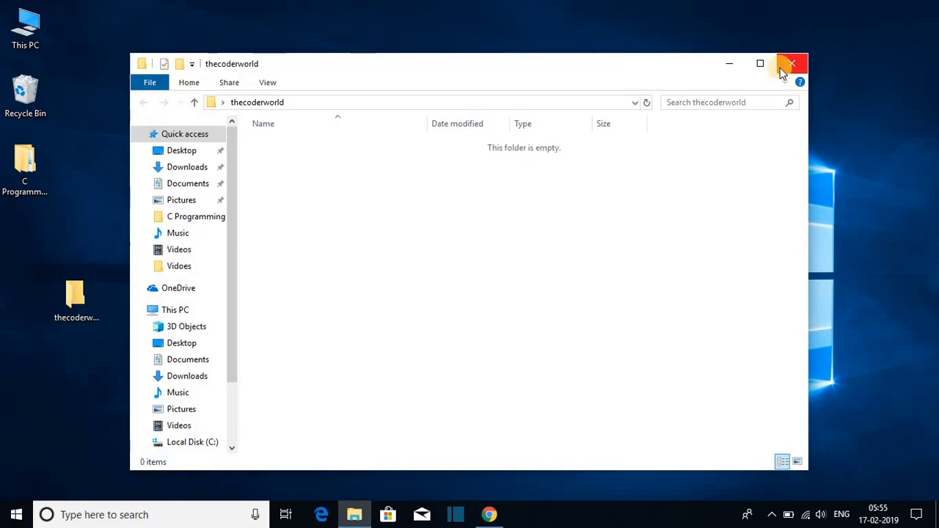
mouse_move(792, 64)
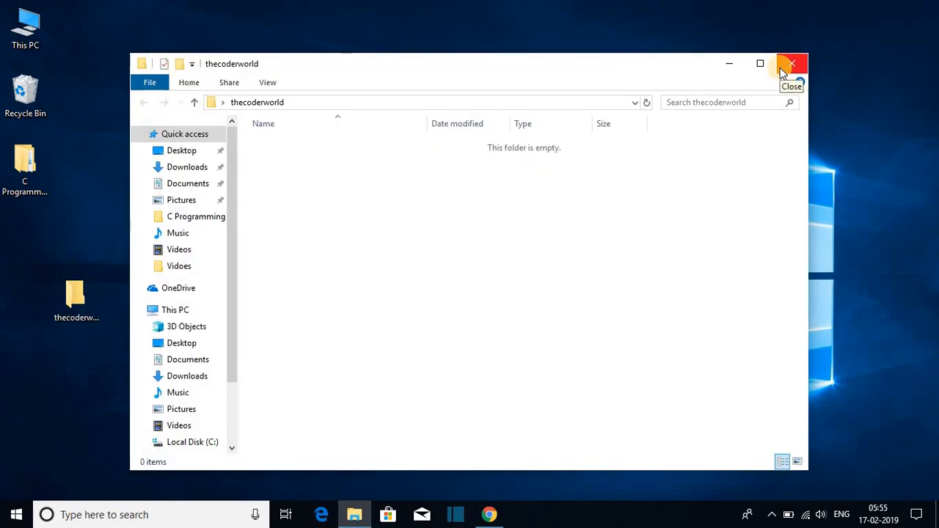
Close the thecoderworld window and open Local Disk (C:) through This PC.
click(791, 64)
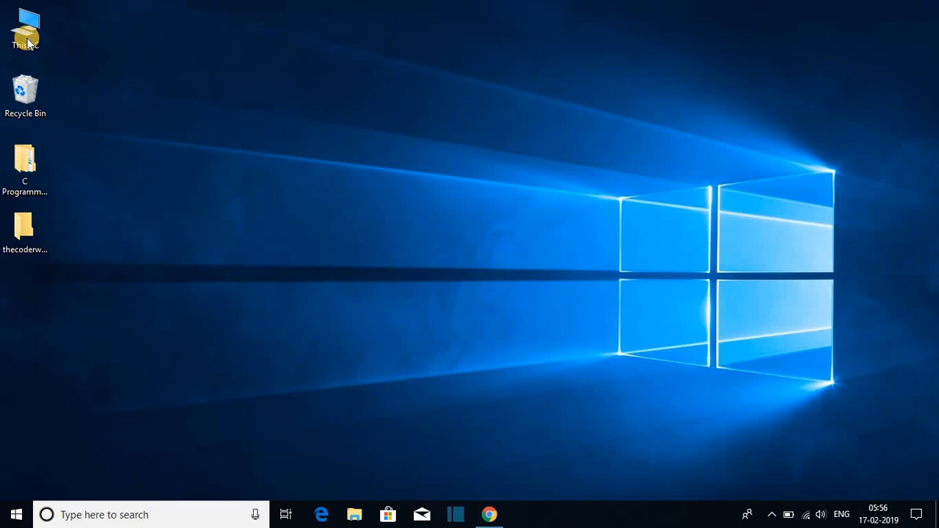
double_click(25, 25)
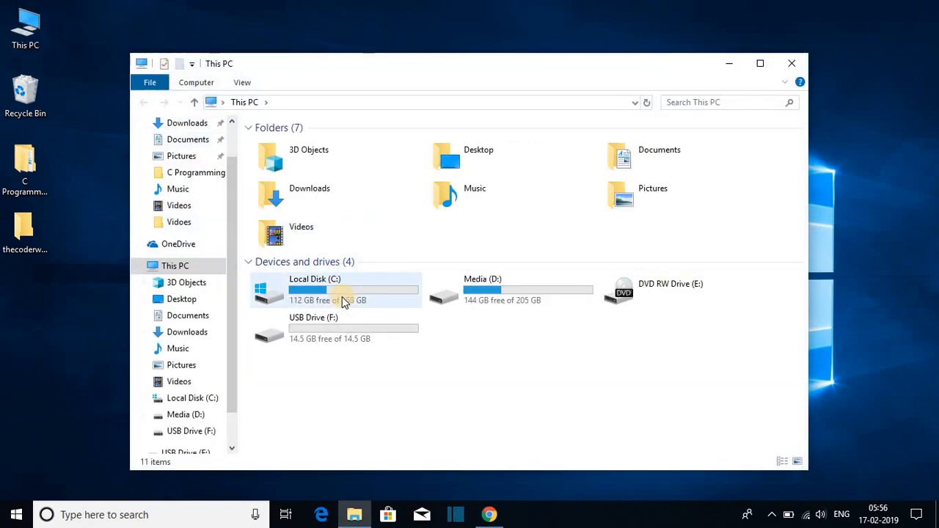
click(338, 290)
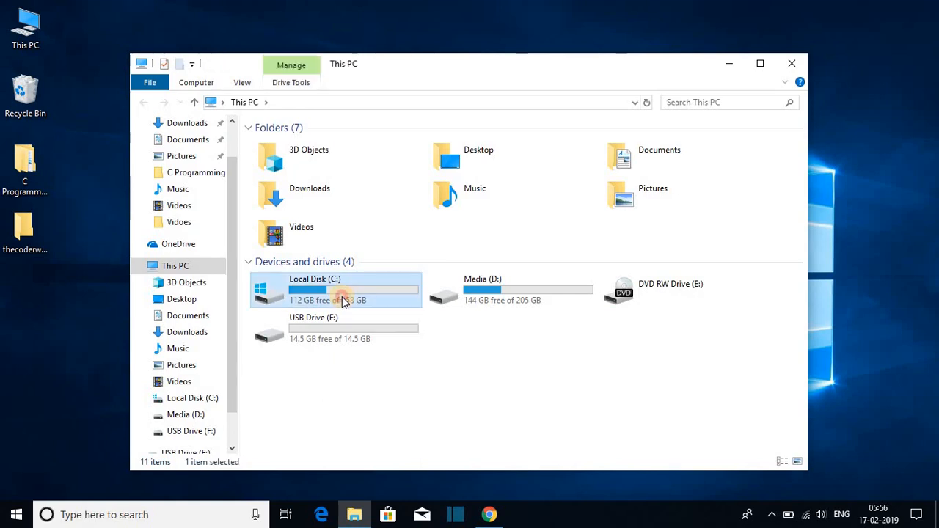
double_click(314, 290)
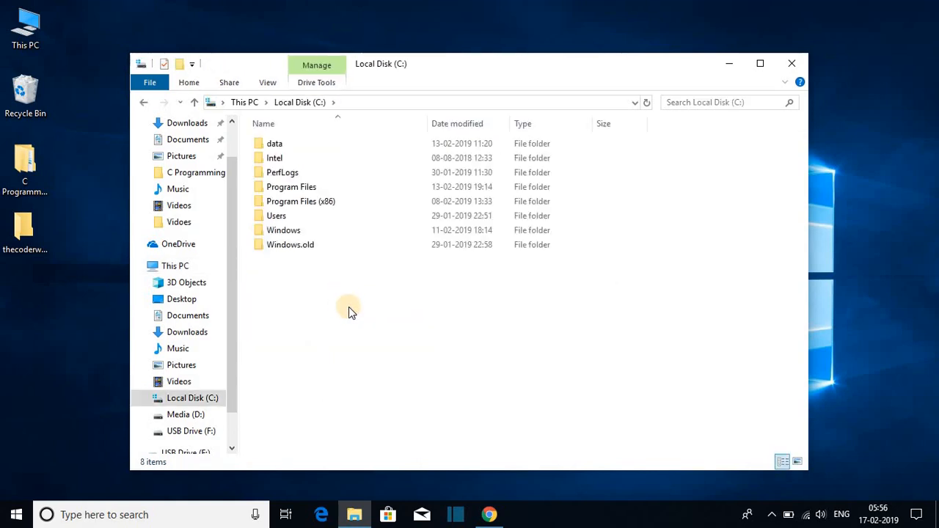
Create a folder named 'name' in Local Disk (C:) from the right-click New menu.
right_click(348, 307)
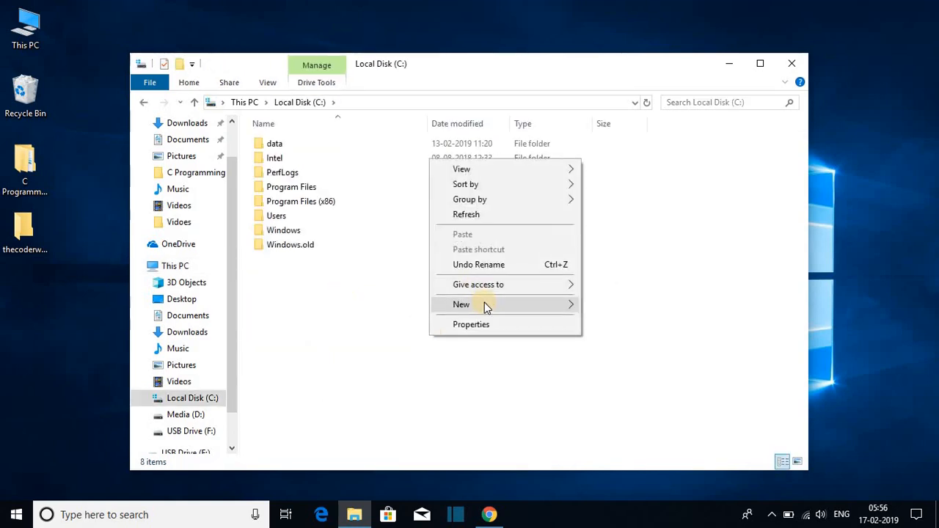
click(461, 305)
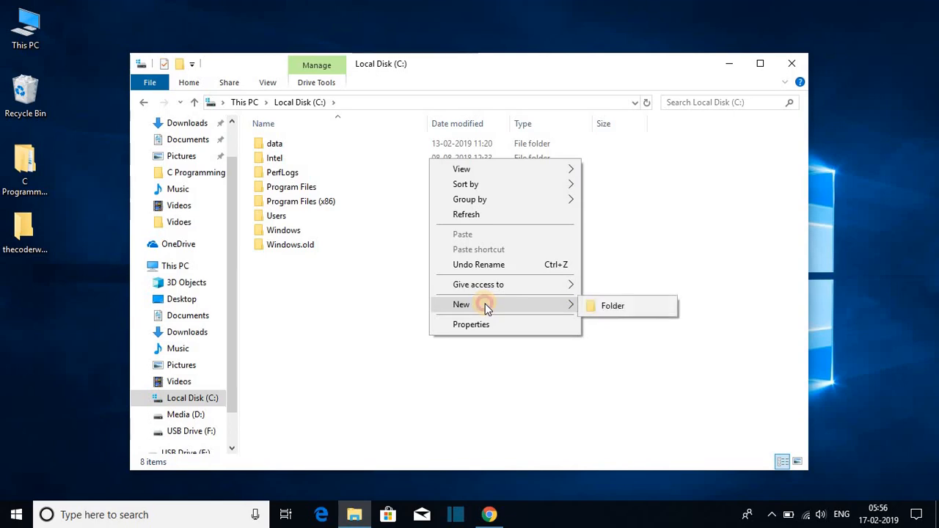
mouse_move(612, 306)
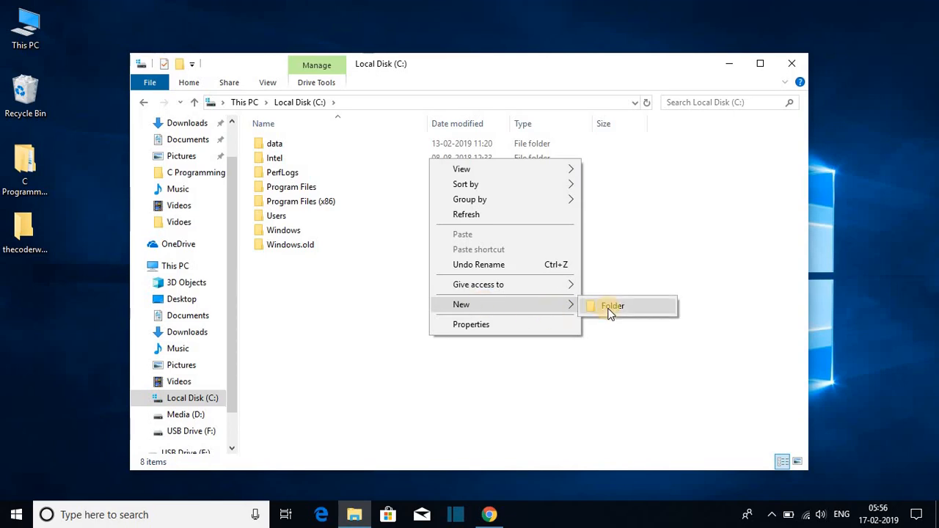
click(612, 306)
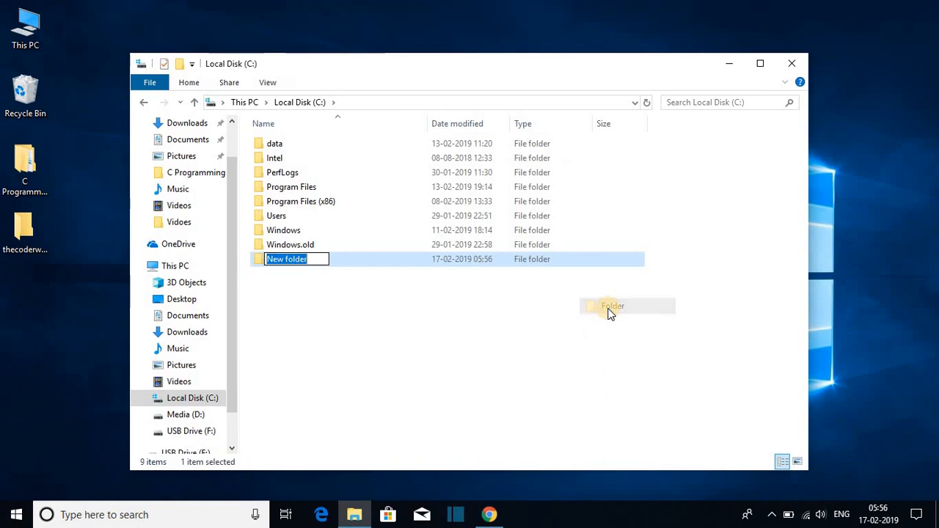
text(name)
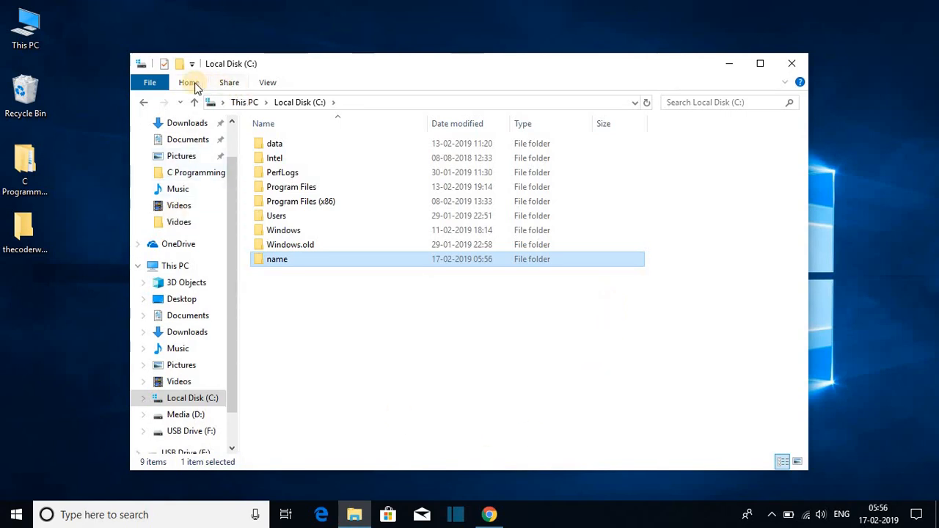
Add a folder 'name 2' with the Home ribbon's New folder, then right-click the folders.
click(189, 83)
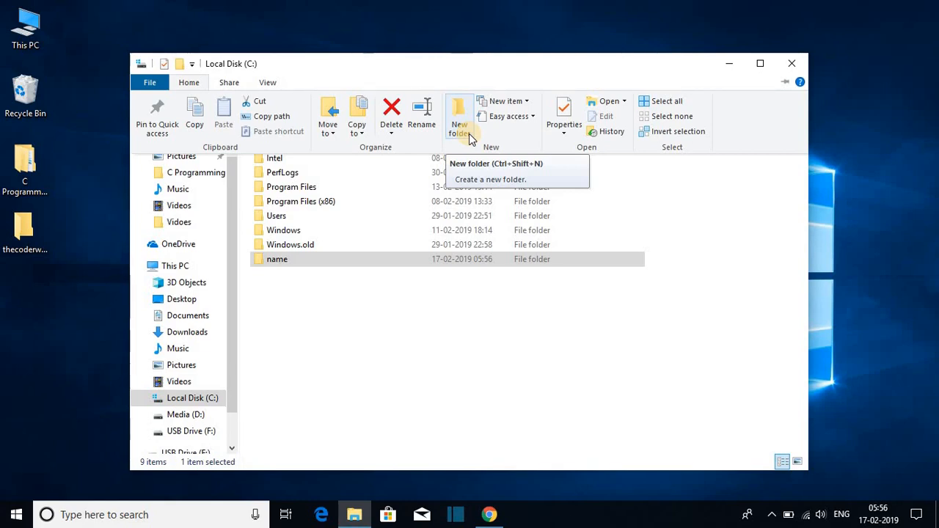
click(459, 118)
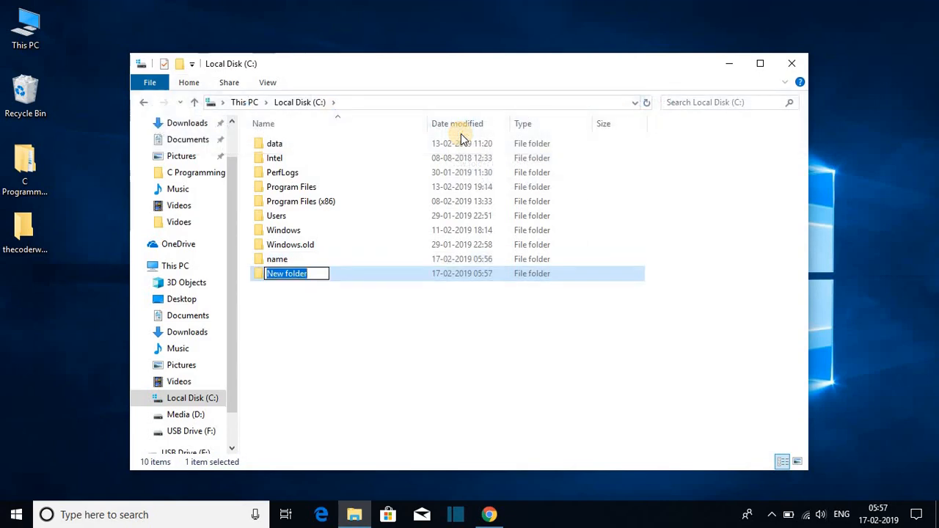
text(name 2)
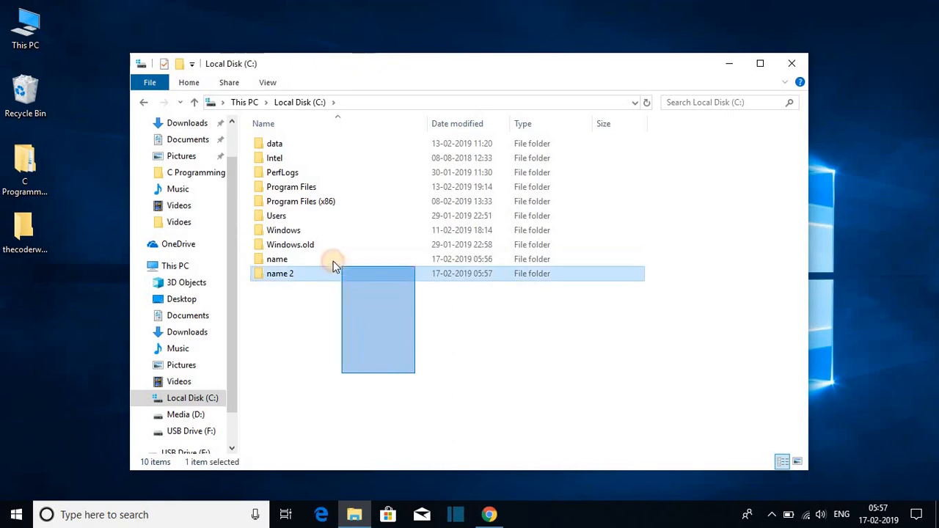
right_click(277, 259)
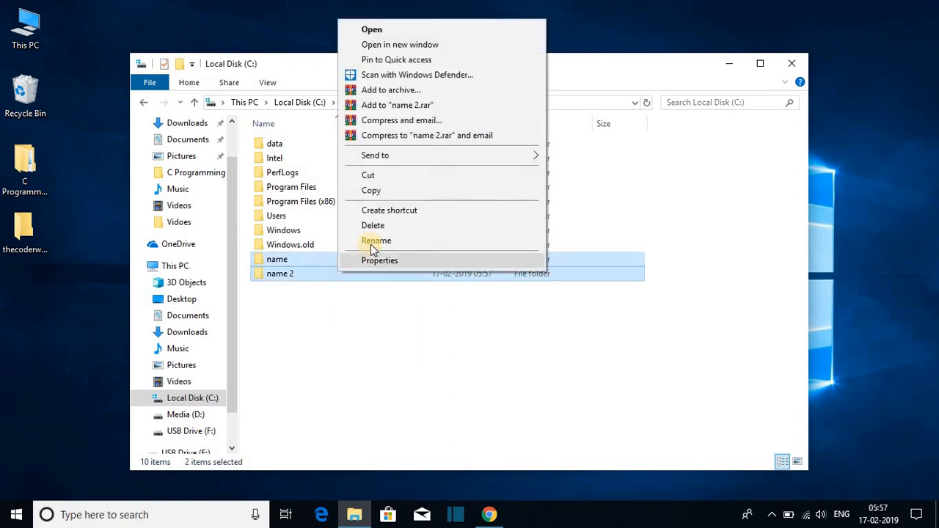